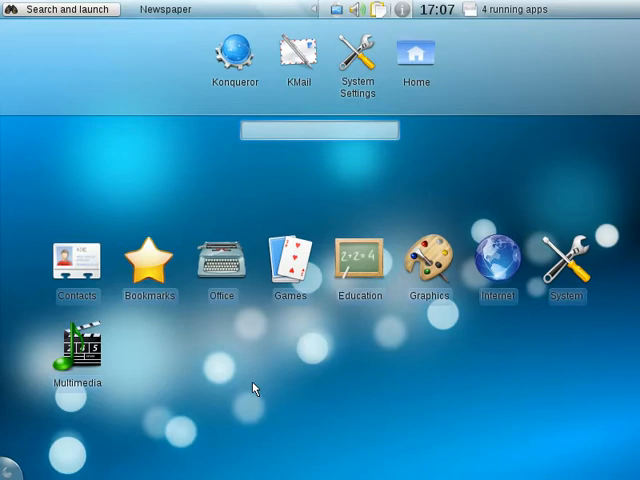
# - Launch the Konqueror web browser from the favourites bar
pyautogui.click(318, 132)
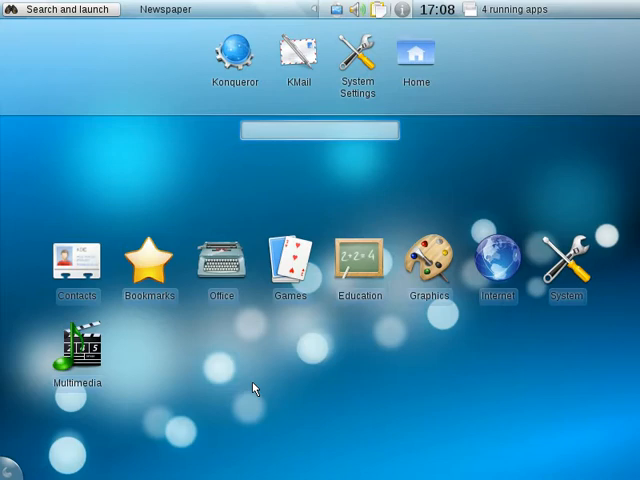
pyautogui.click(318, 132)
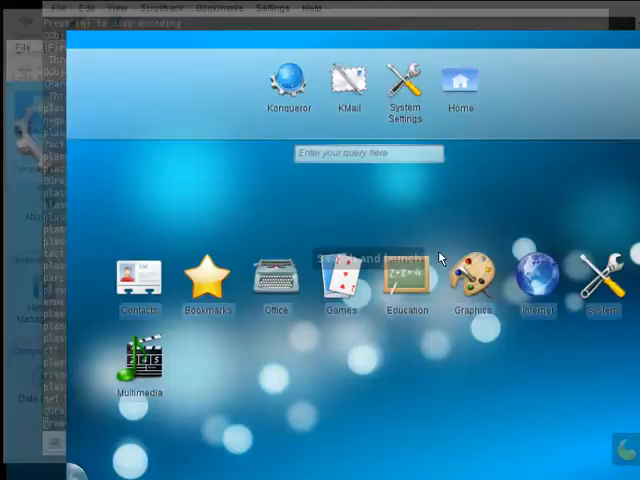
pyautogui.click(288, 78)
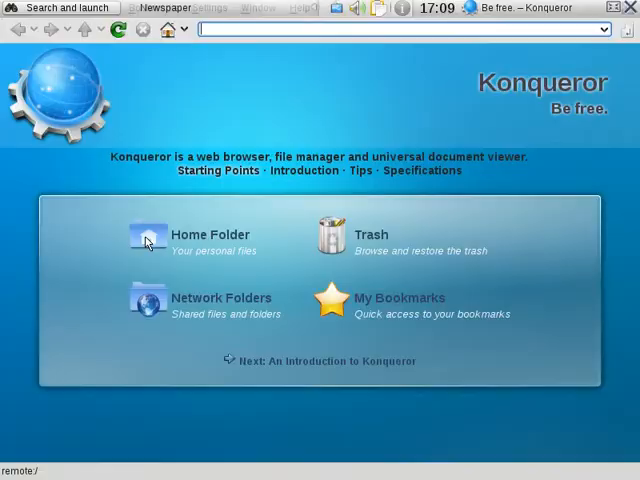
# - Switch between the Konqueror window and the Search and Launch screen, ending on Search and Launch
pyautogui.click(56, 8)
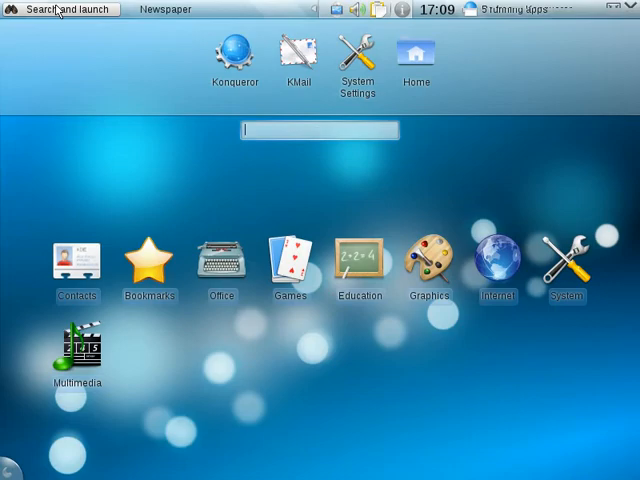
pyautogui.click(166, 8)
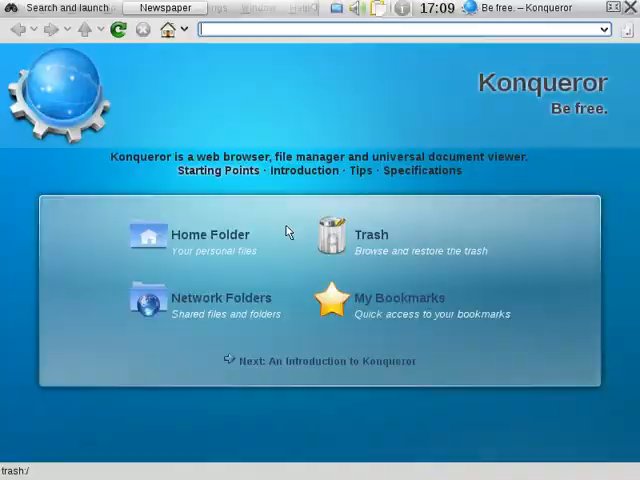
pyautogui.click(64, 8)
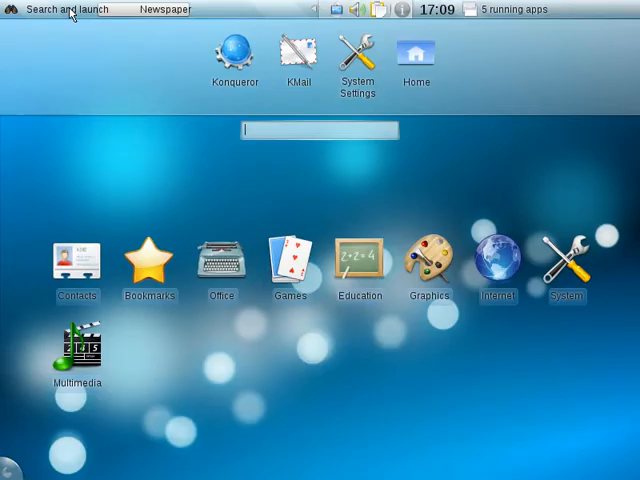
pyautogui.write('konq')
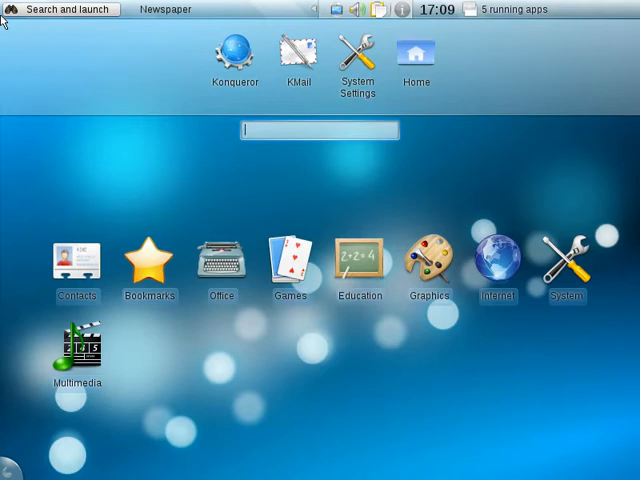
pyautogui.click(358, 260)
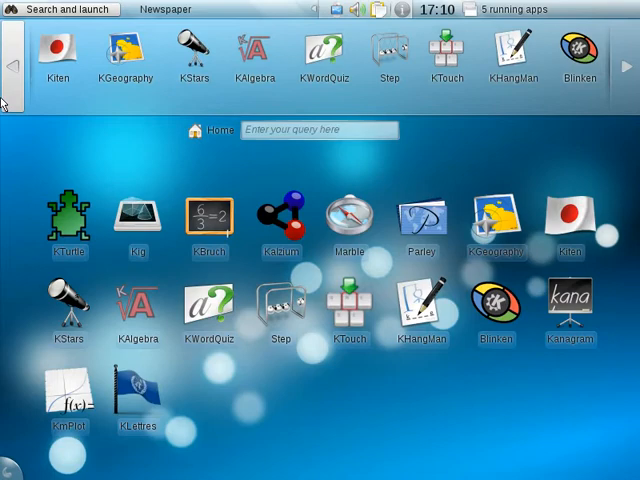
pyautogui.moveTo(124, 56)
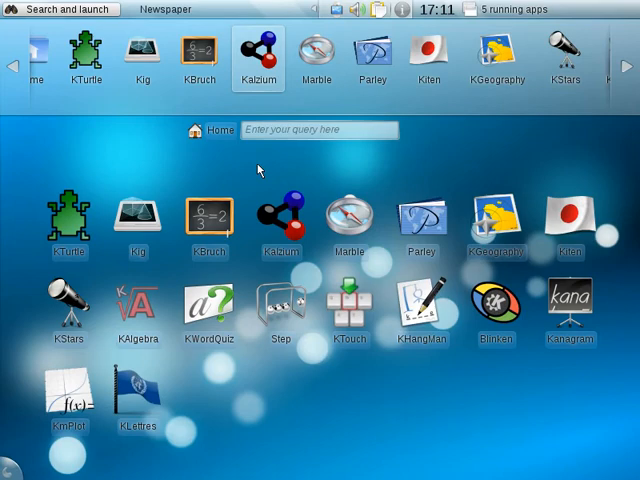
# - Switch to the Newspaper activity from the top panel
pyautogui.click(160, 8)
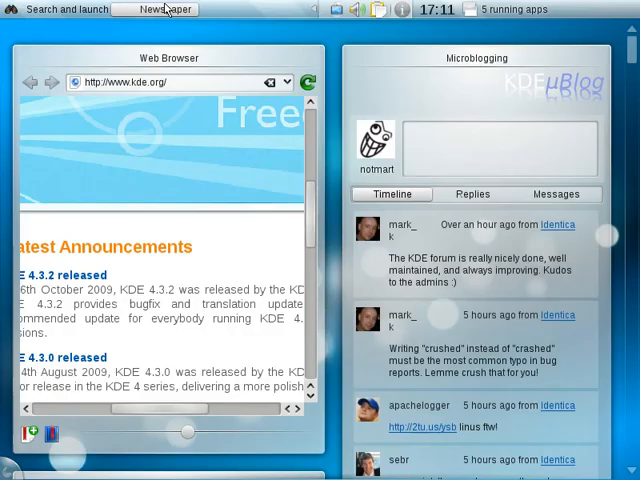